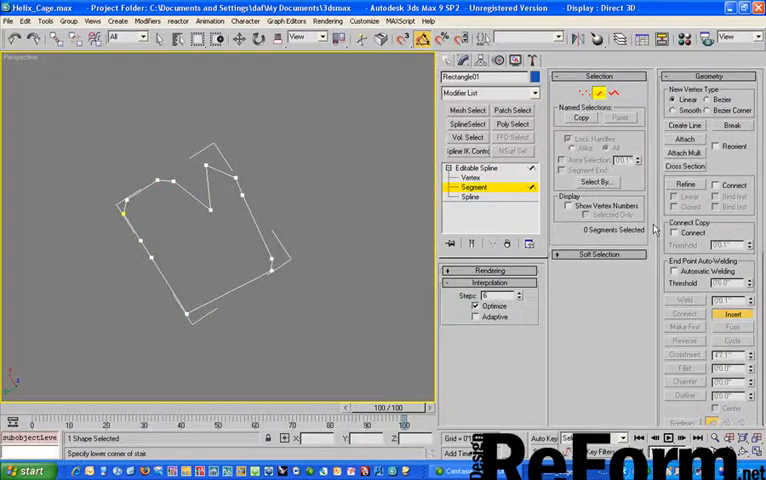
mouse_move(314, 328)
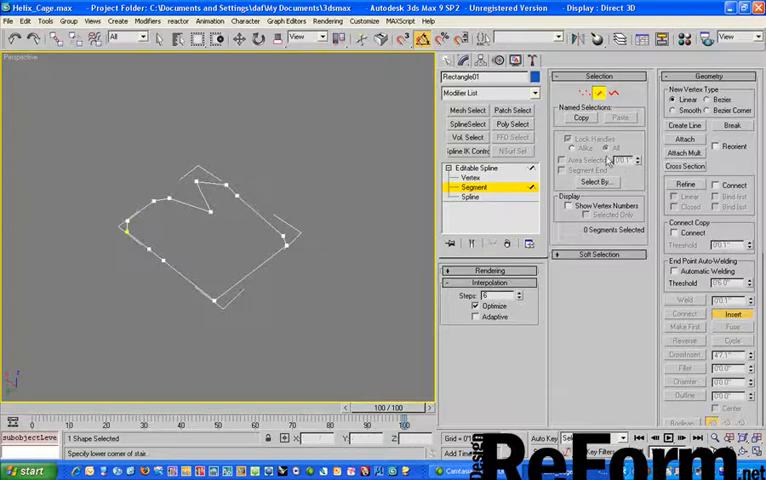
Step: Select the whole jagged spline via Select By Spline and turn on vertex numbering along it
click(594, 182)
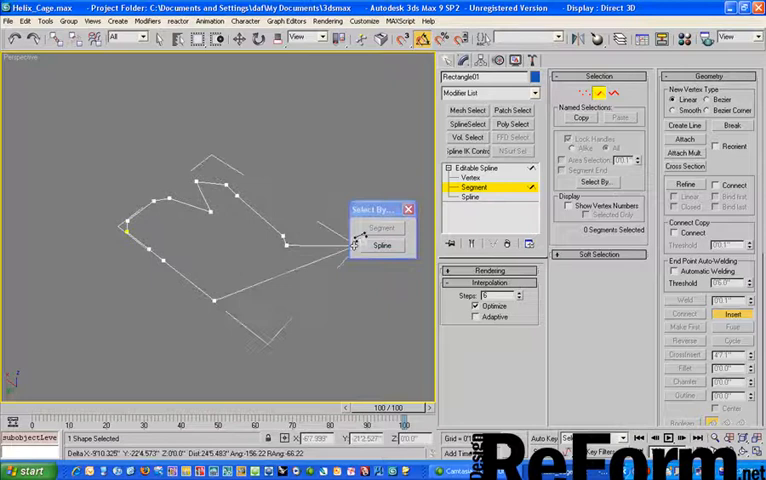
click(384, 246)
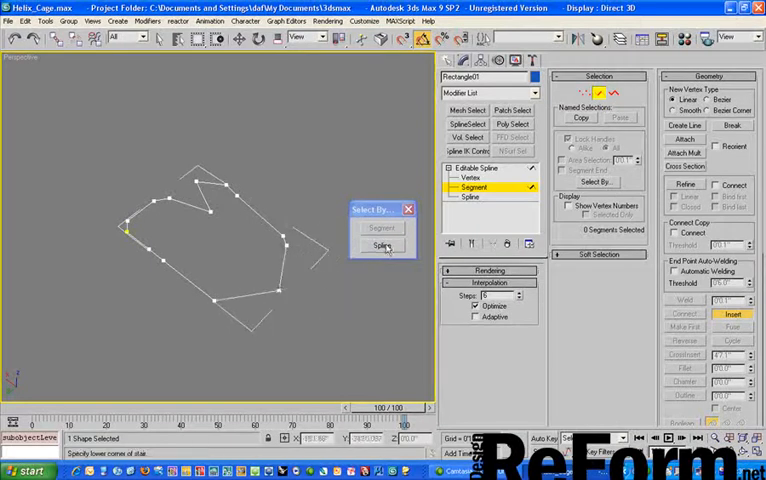
click(384, 246)
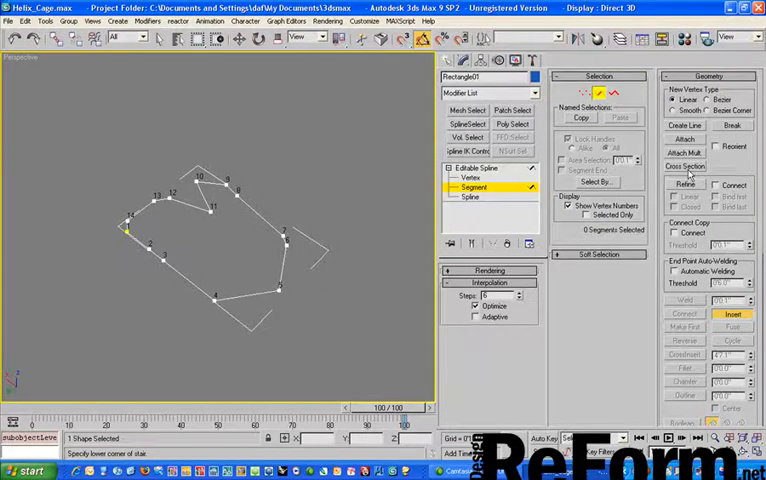
click(684, 184)
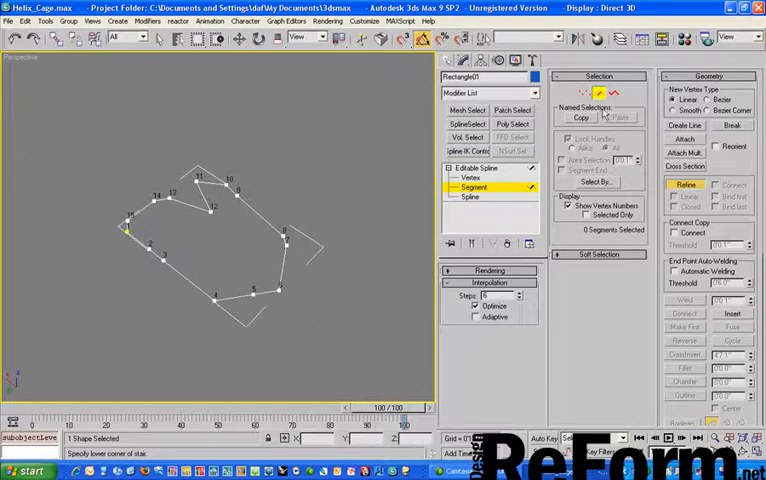
scroll(down, 3)
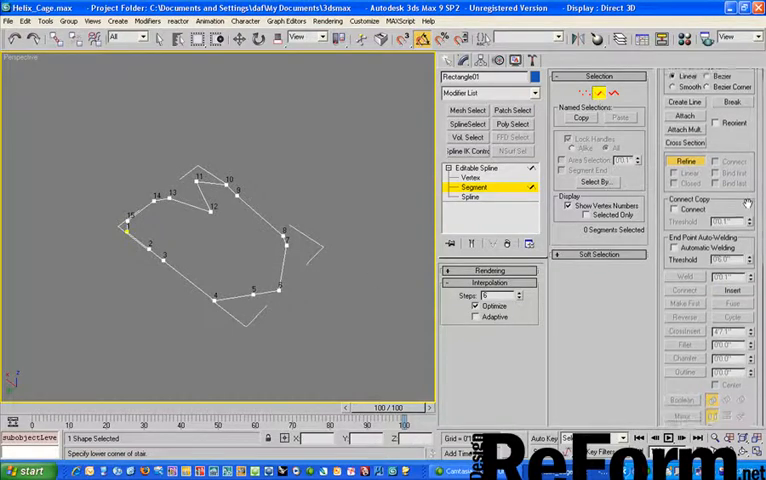
scroll(down, 3)
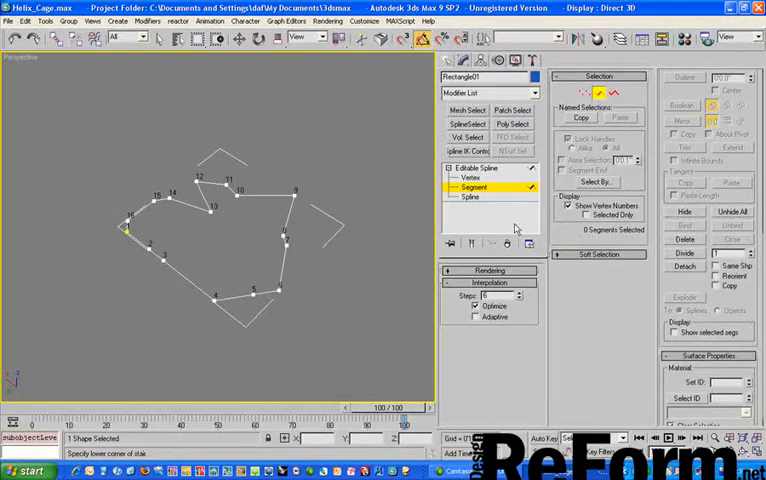
mouse_move(392, 252)
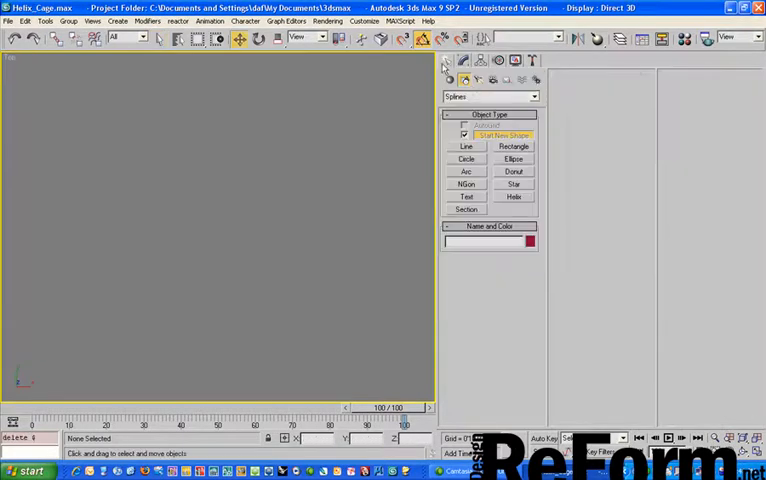
Step: Draw a square, Shift-drag a Copy to its right, and select all edges of the left square for dividing
drag(150, 142, 296, 310)
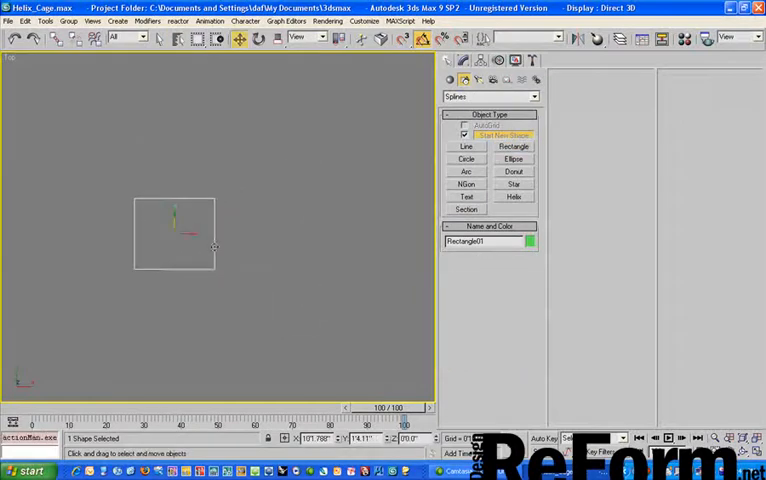
drag(176, 236, 270, 236)
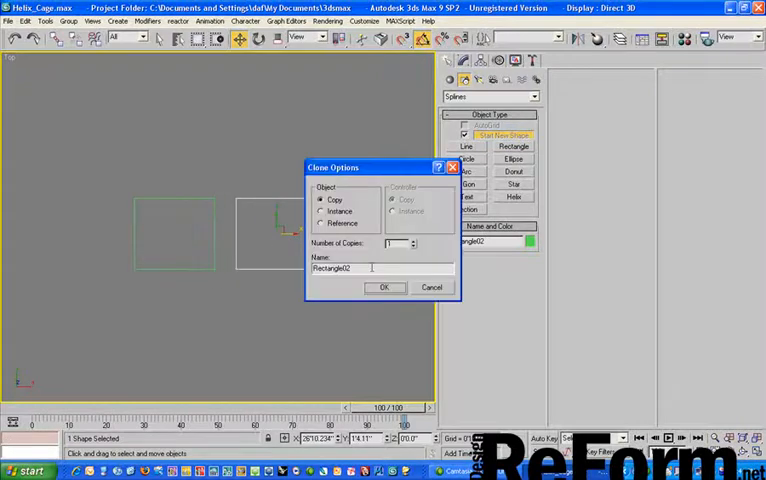
click(384, 288)
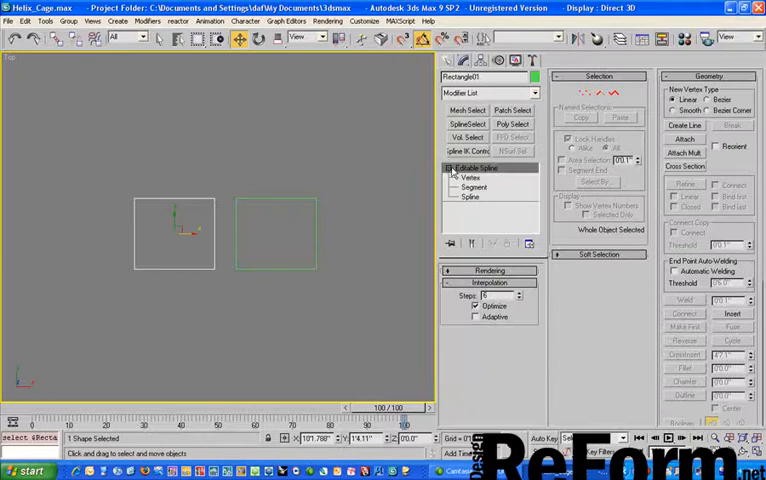
click(472, 188)
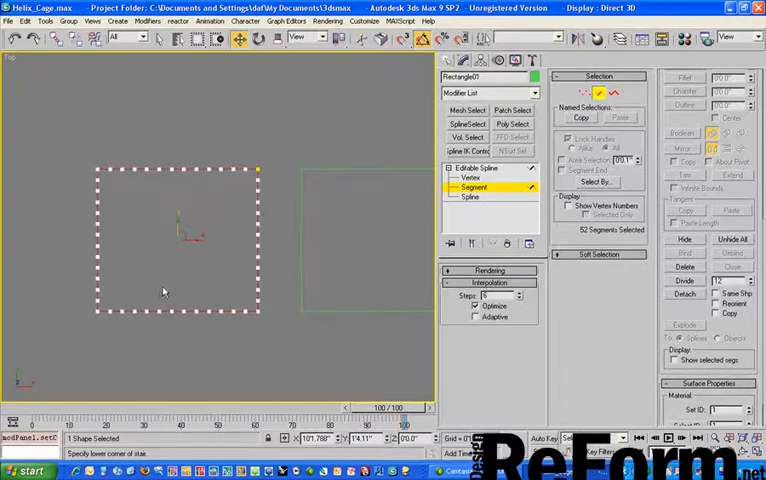
Step: Raise the top-left corner into a long curved edge, divide that curve, then bend the left side inward
click(480, 168)
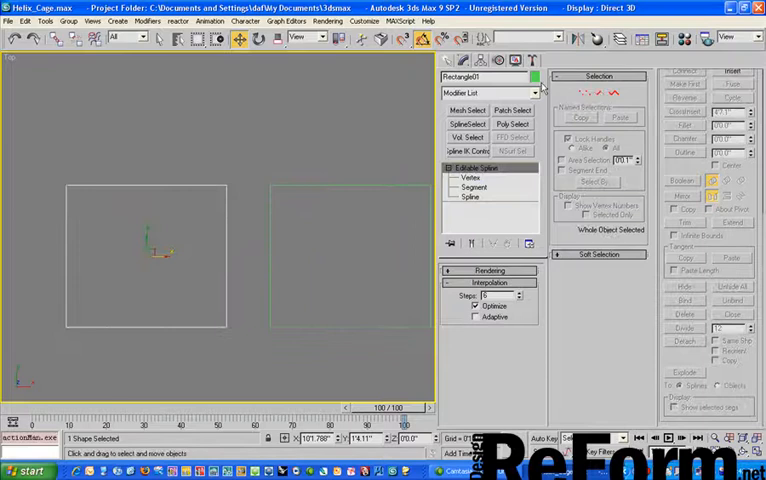
click(470, 176)
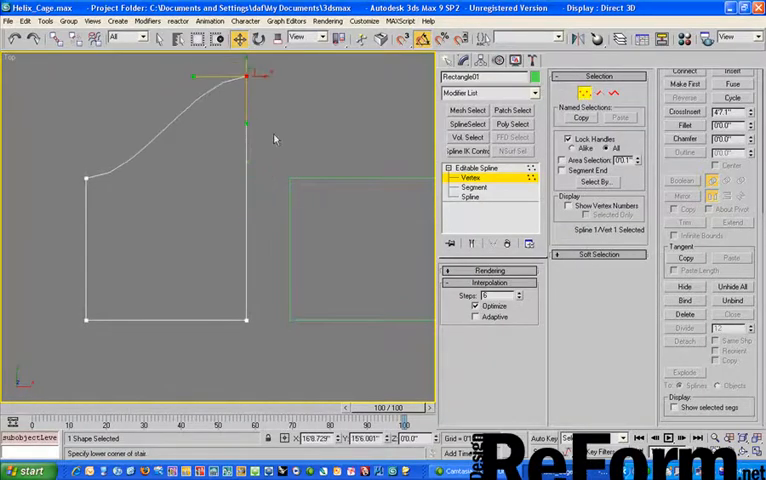
click(472, 188)
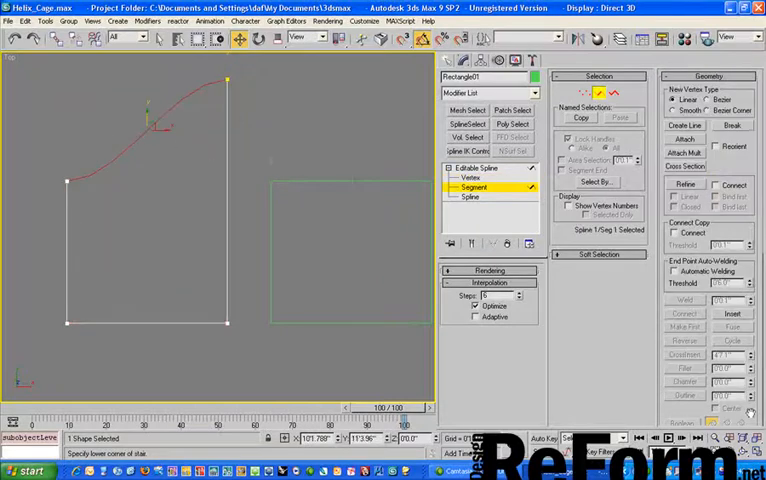
scroll(down, 3)
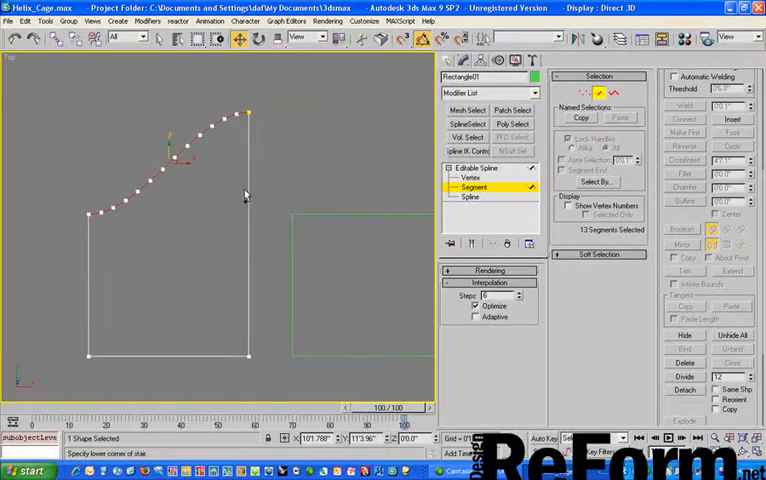
click(472, 176)
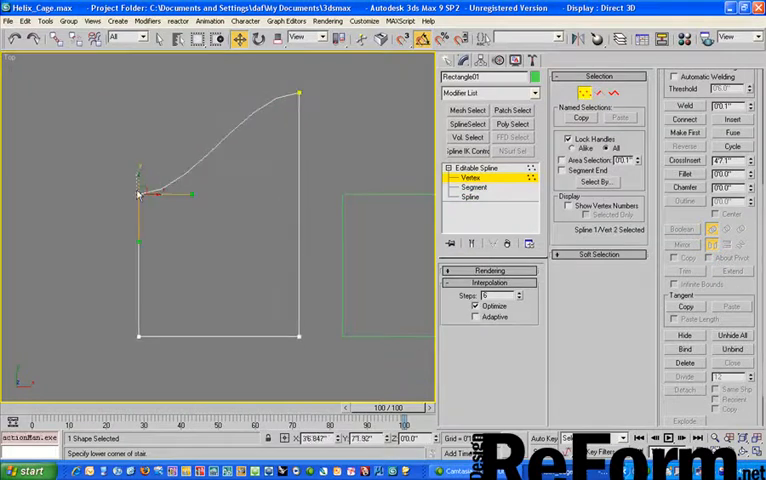
drag(140, 196, 140, 256)
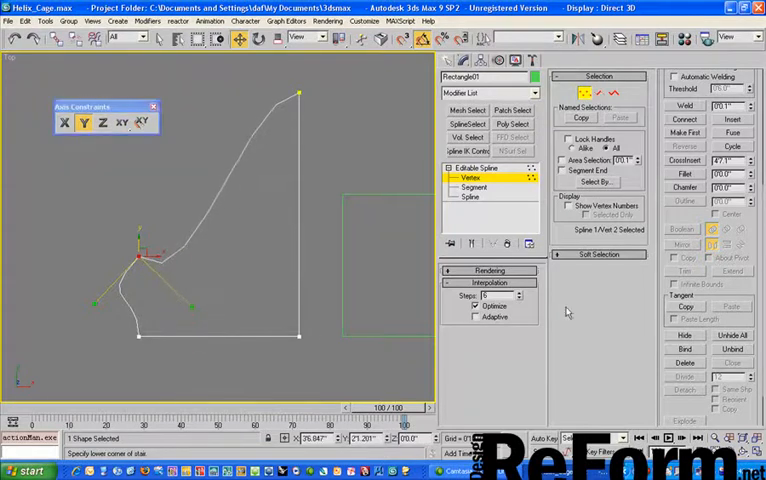
Step: Constrain movement to the XY plane and drag the lower-left vertex into a sweeping S-like curve
click(122, 122)
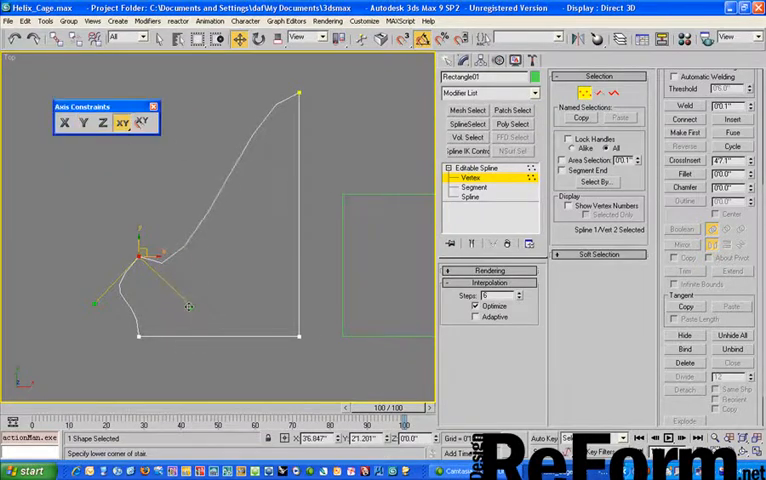
drag(188, 308, 260, 330)
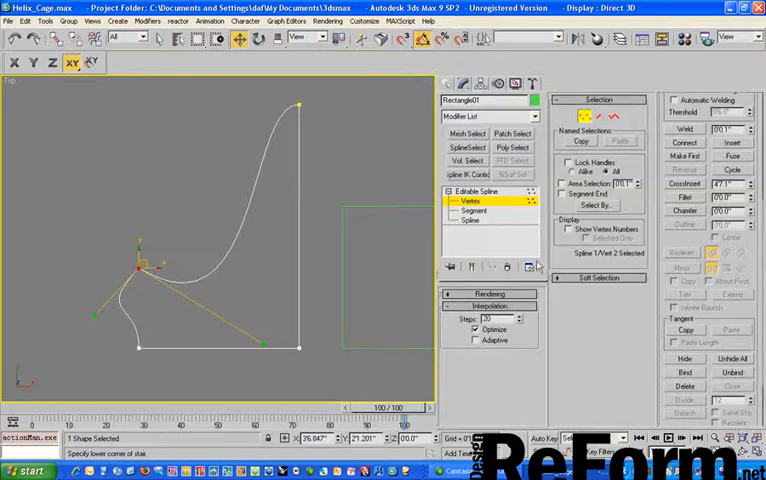
Step: Select the long curved segment and divide it into a dense row of short segments
click(472, 210)
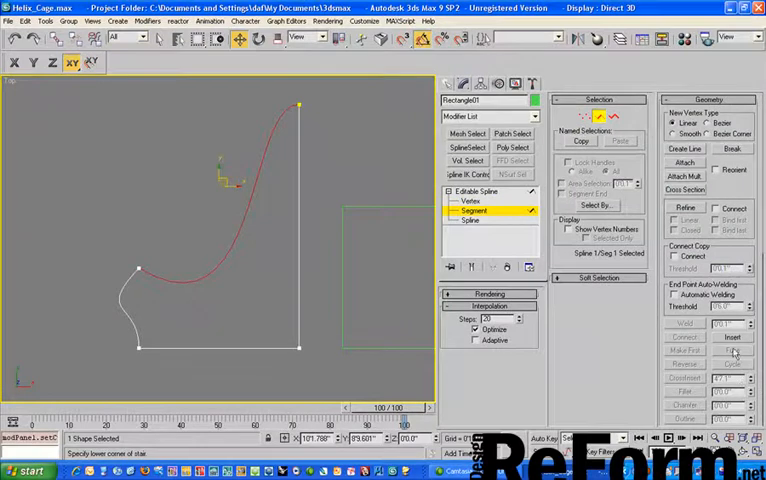
scroll(down, 3)
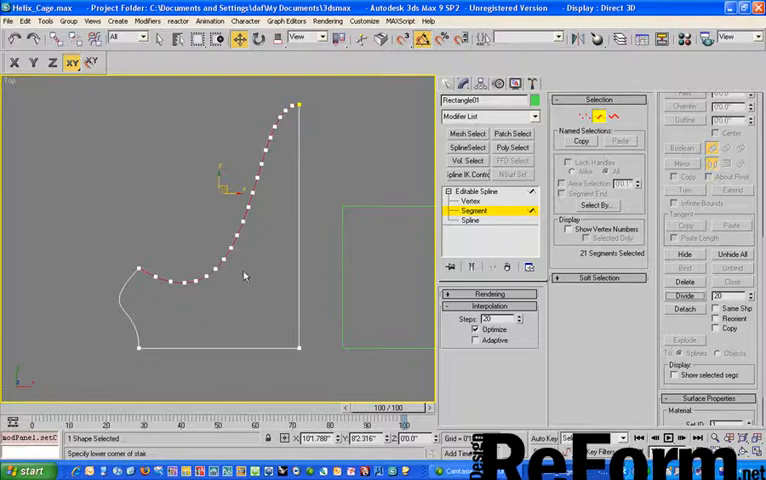
mouse_move(364, 140)
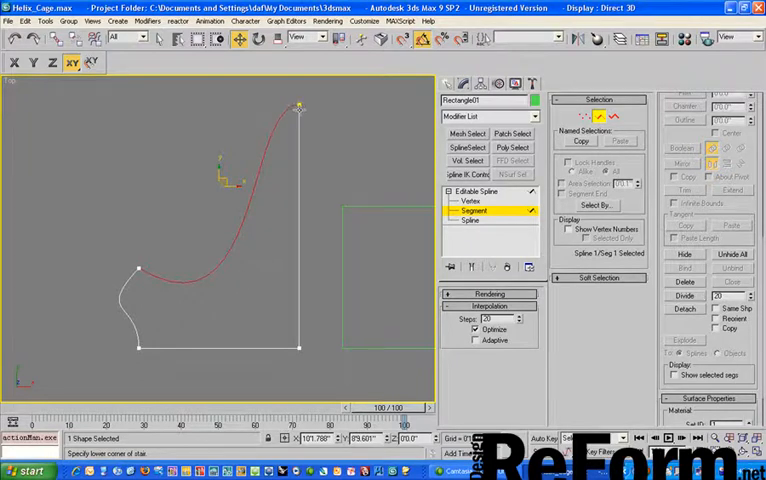
click(472, 200)
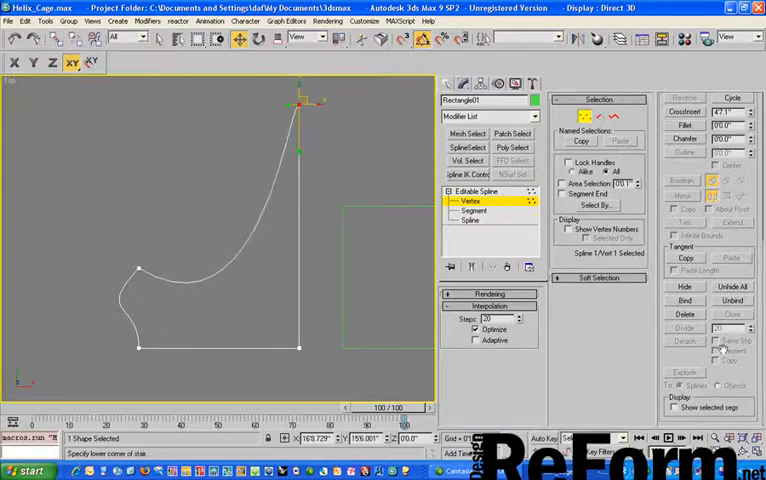
click(474, 210)
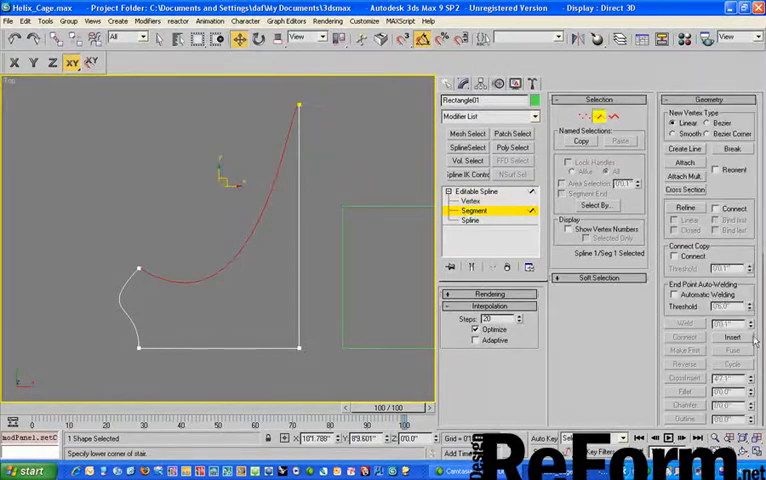
scroll(down, 3)
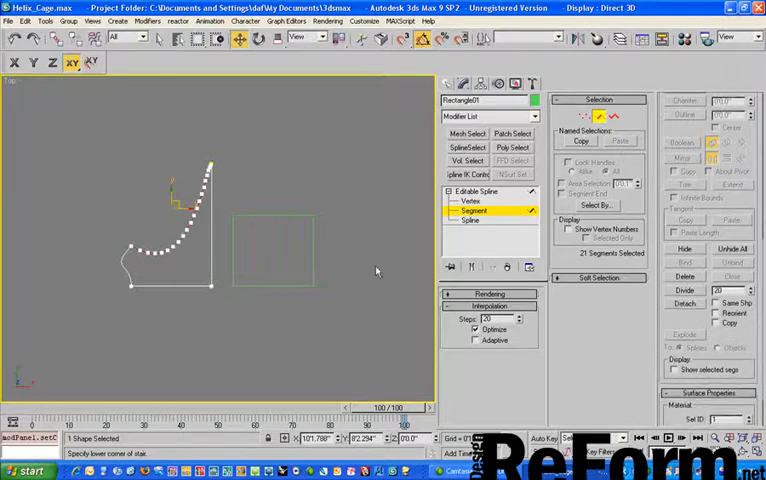
mouse_move(164, 276)
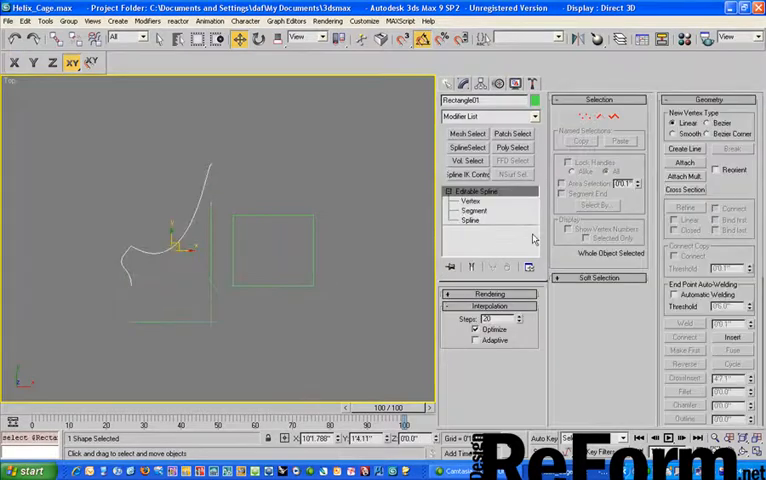
click(472, 212)
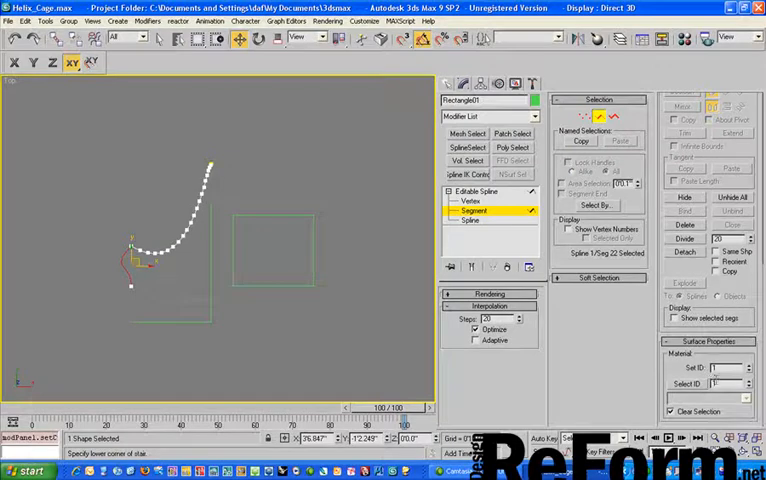
mouse_move(204, 240)
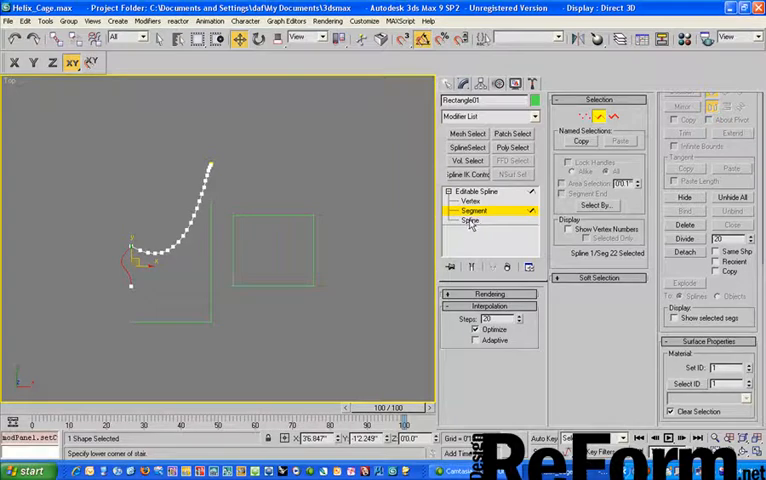
Step: Switch between Spline and Vertex levels to break off the lower curved piece and move it away
click(470, 220)
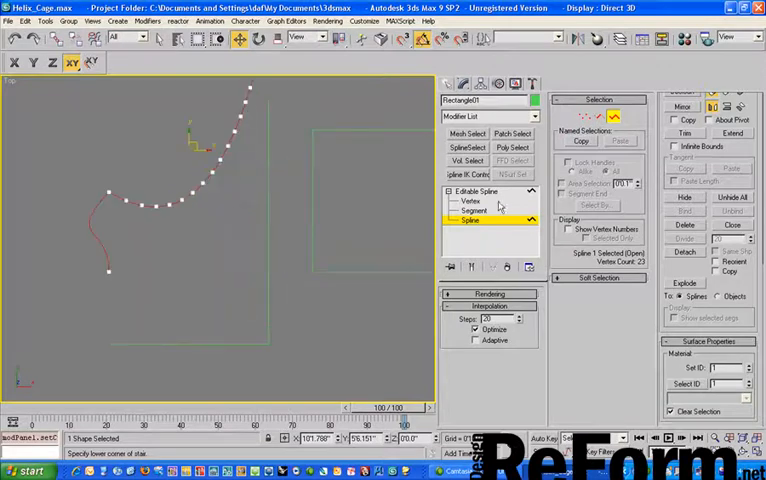
click(470, 200)
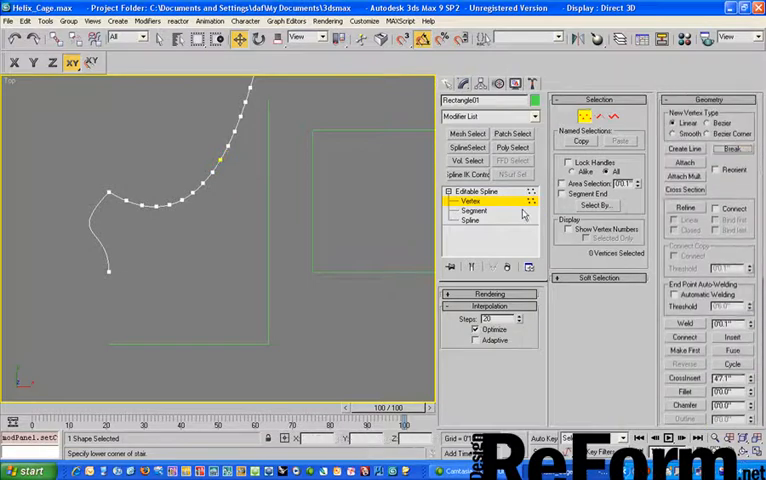
click(474, 220)
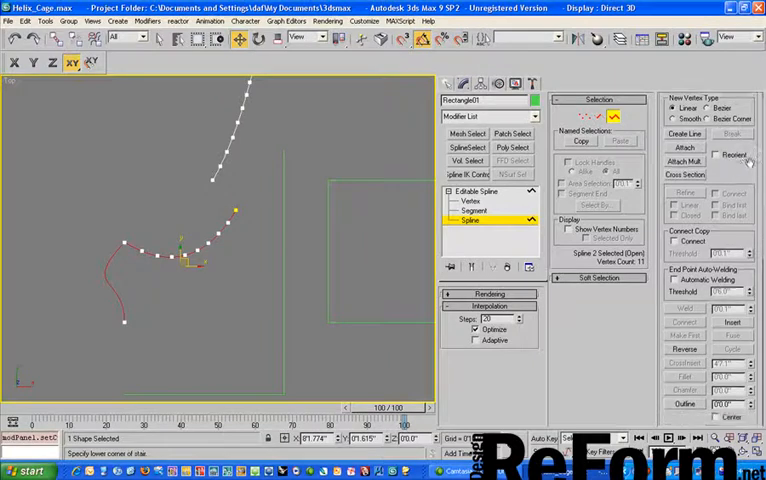
scroll(down, 3)
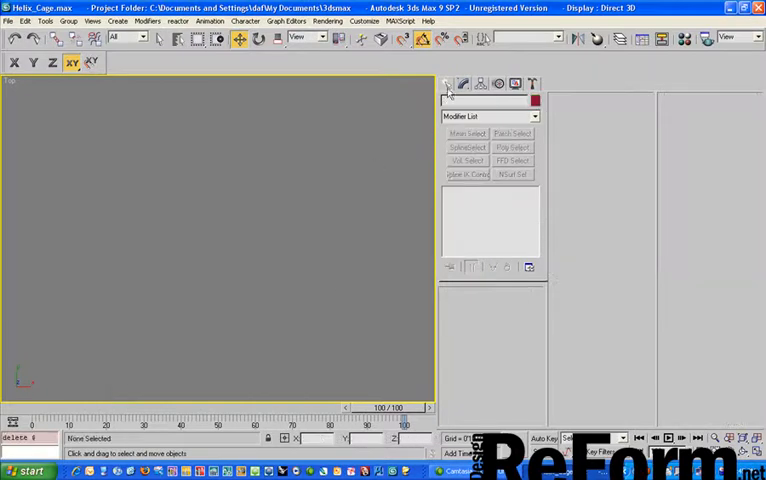
Step: Draw three overlapping circles, convert one to Editable Spline, and bring up the Attach Multiple list
click(448, 84)
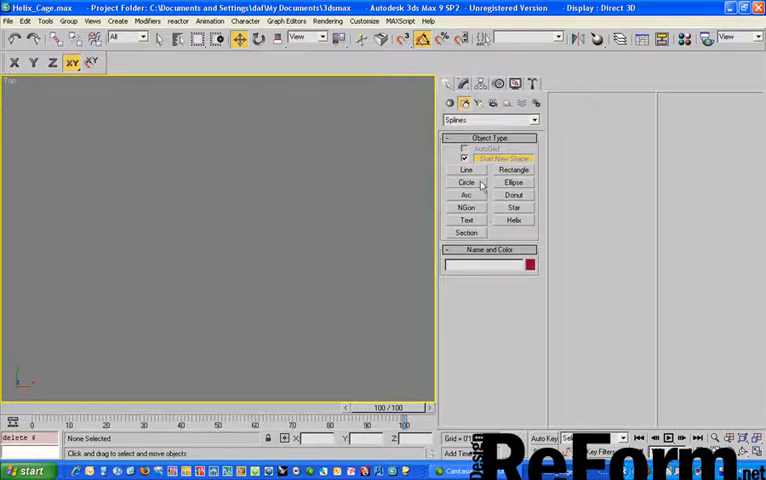
click(464, 182)
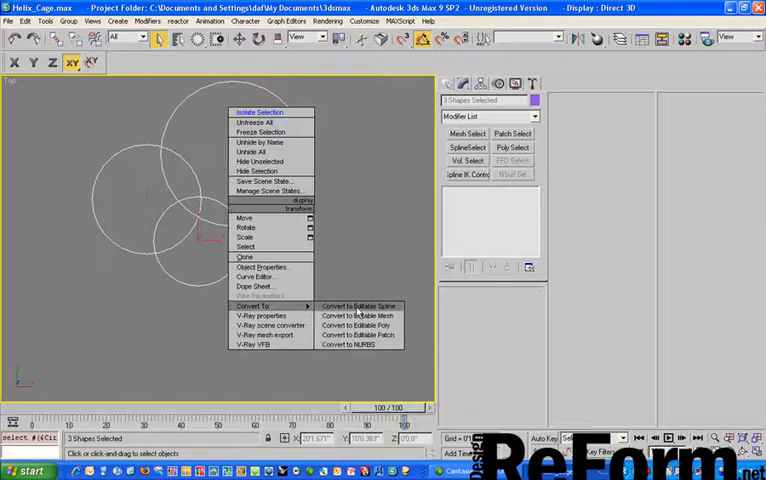
click(360, 304)
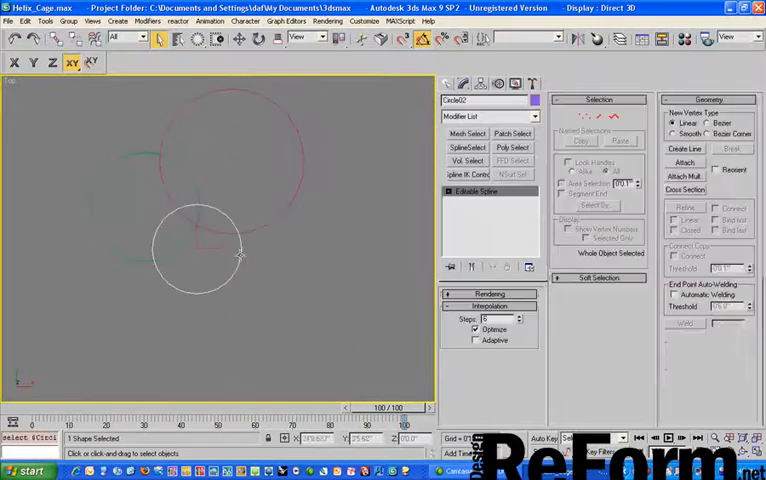
click(684, 176)
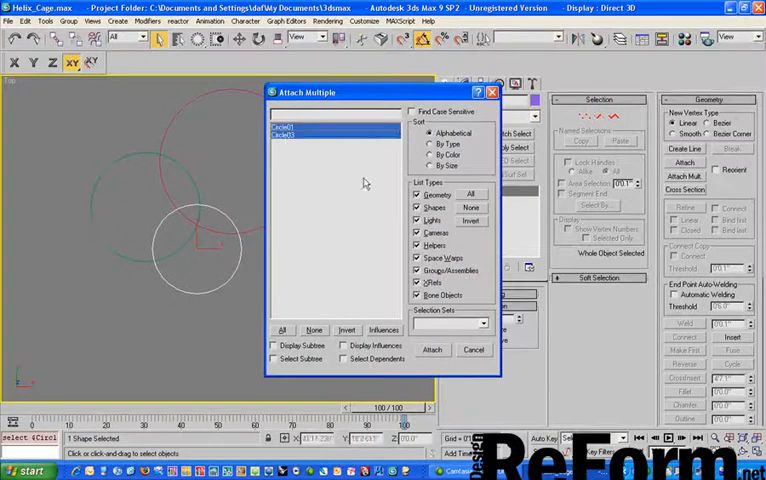
Step: Attach the other two circles into one spline and trim away an overlapping arc
click(432, 348)
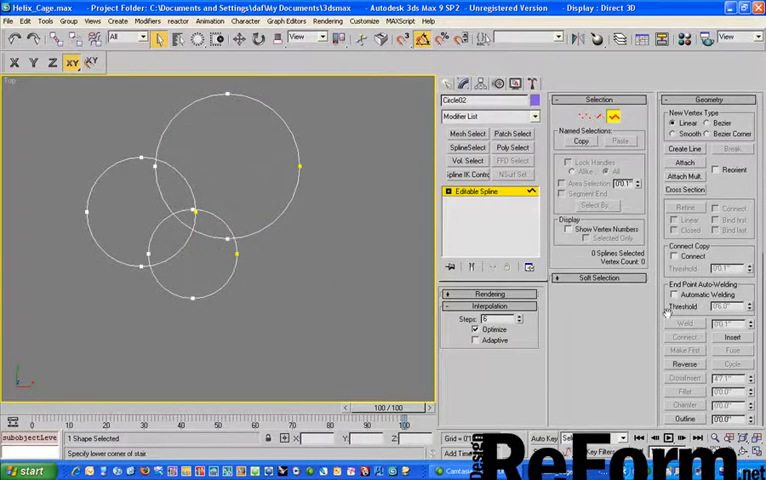
scroll(down, 3)
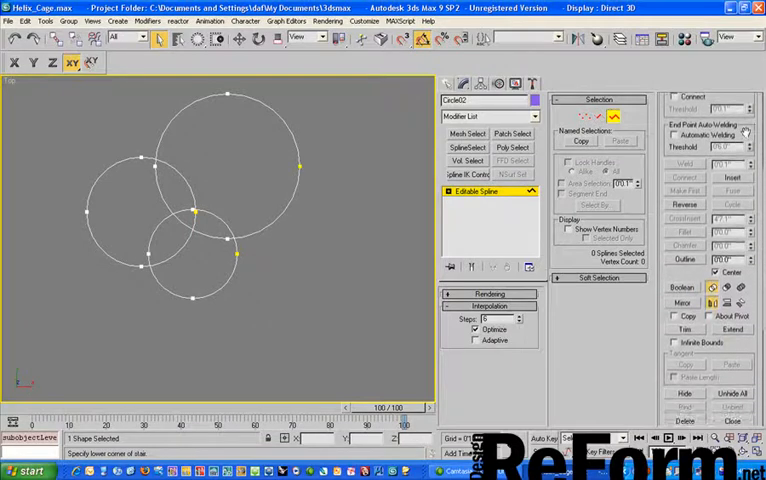
scroll(down, 3)
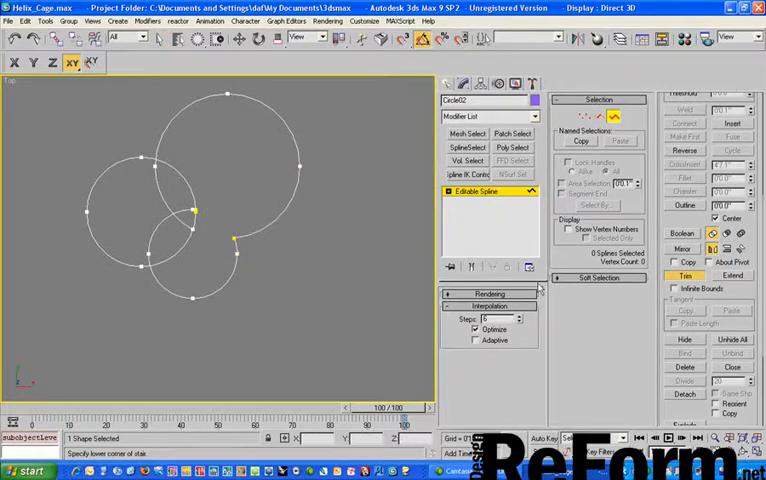
click(684, 276)
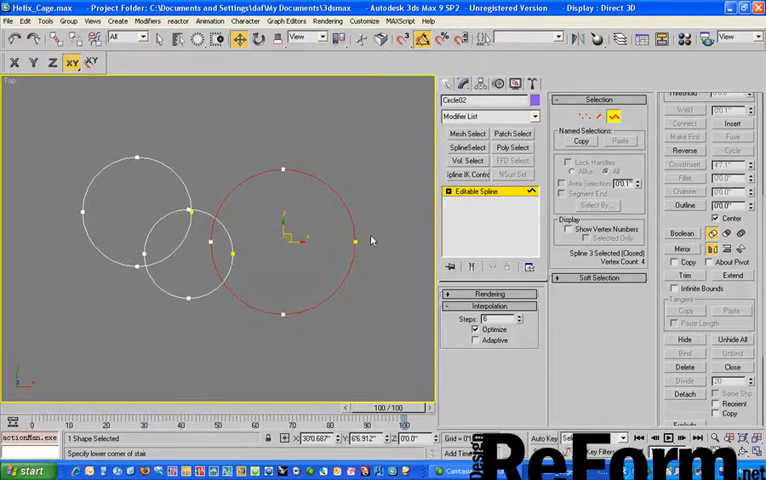
click(324, 260)
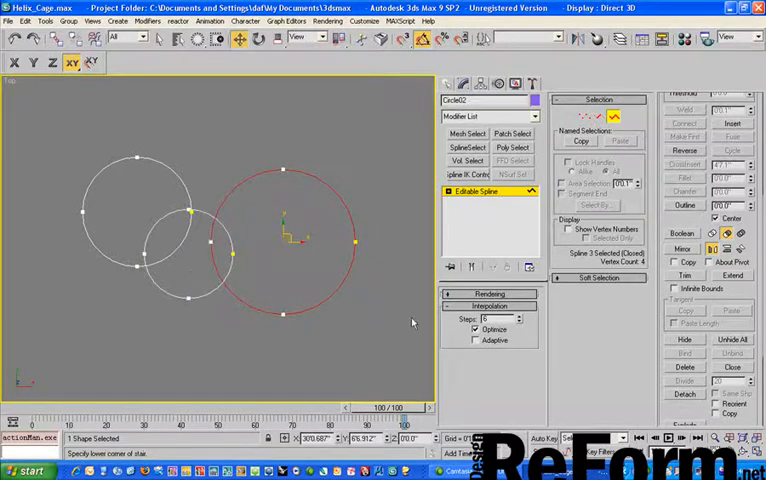
mouse_move(340, 284)
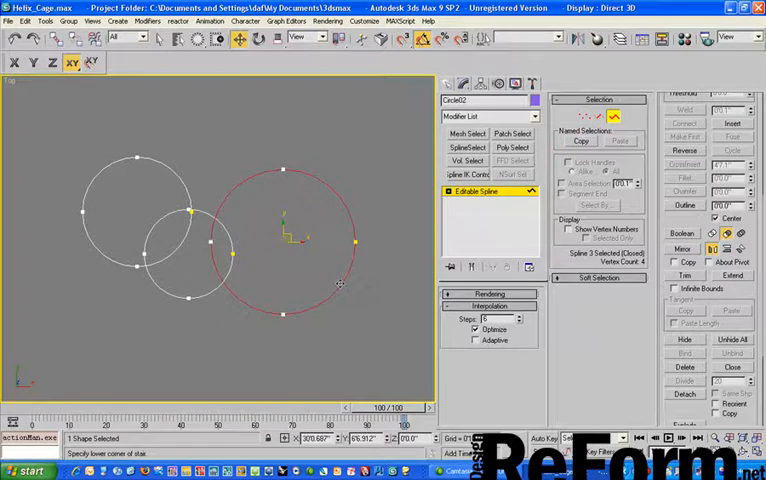
click(684, 232)
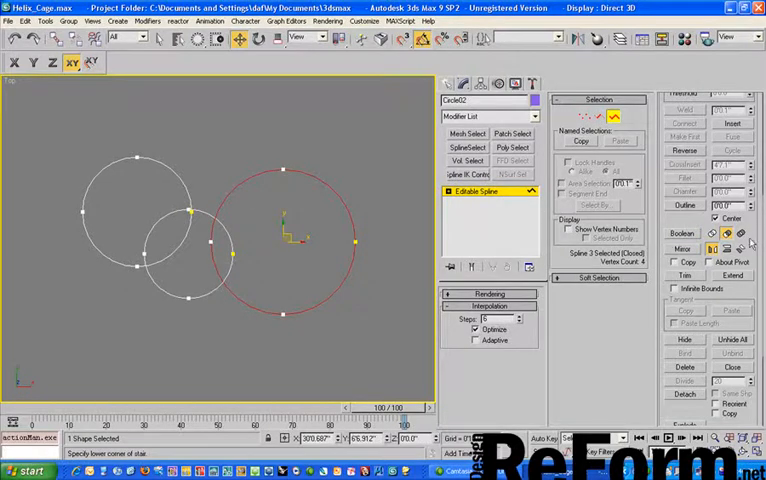
click(682, 234)
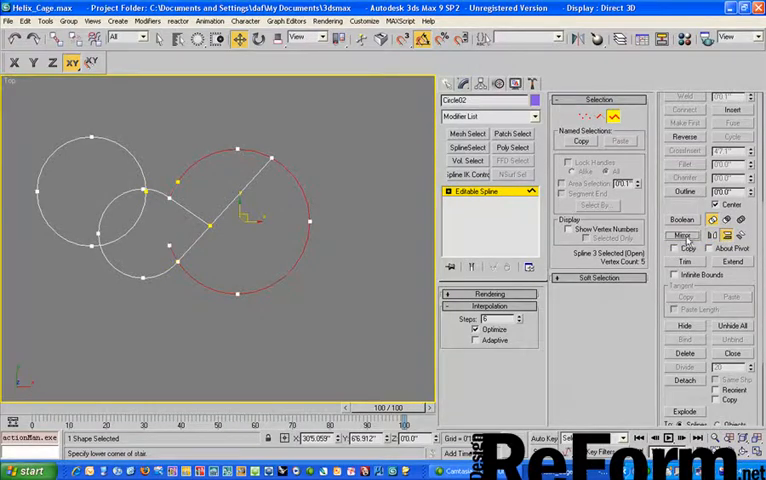
Step: Mirror a copy of the right-hand circle to the left, then delete the extra spline
click(684, 236)
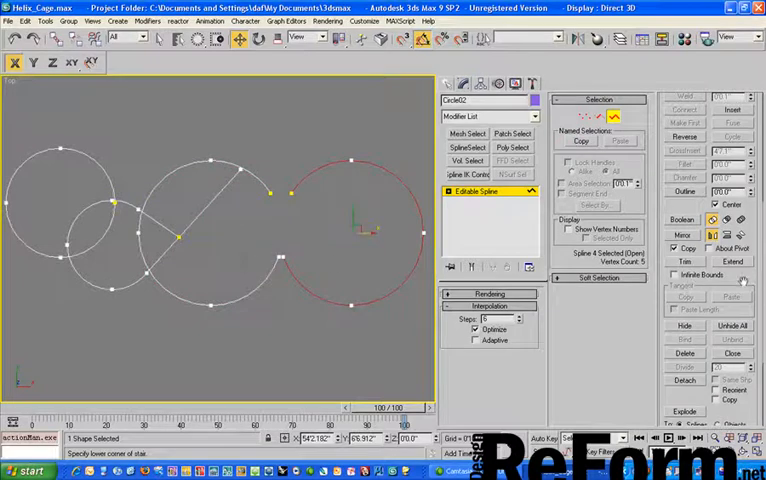
scroll(down, 3)
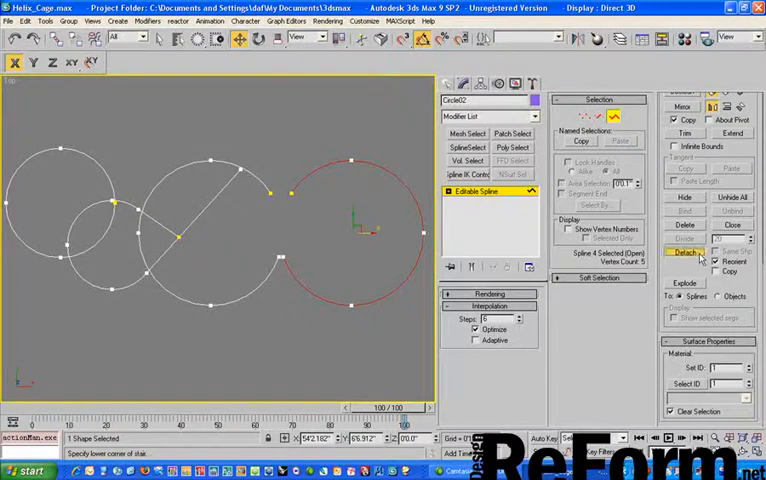
click(684, 252)
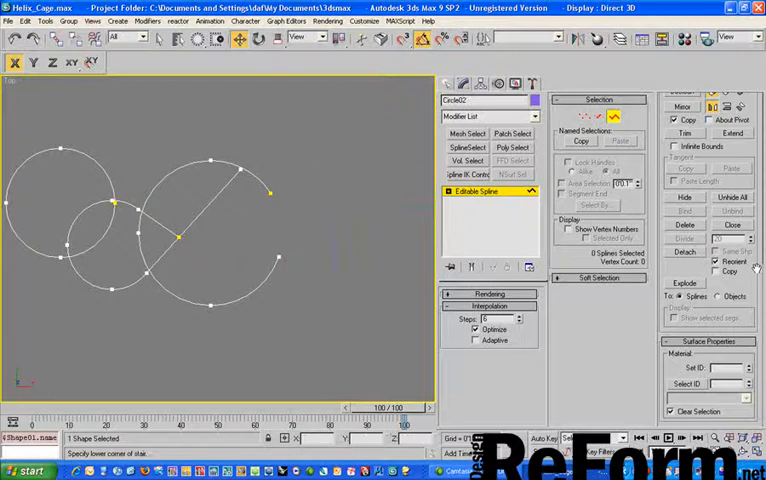